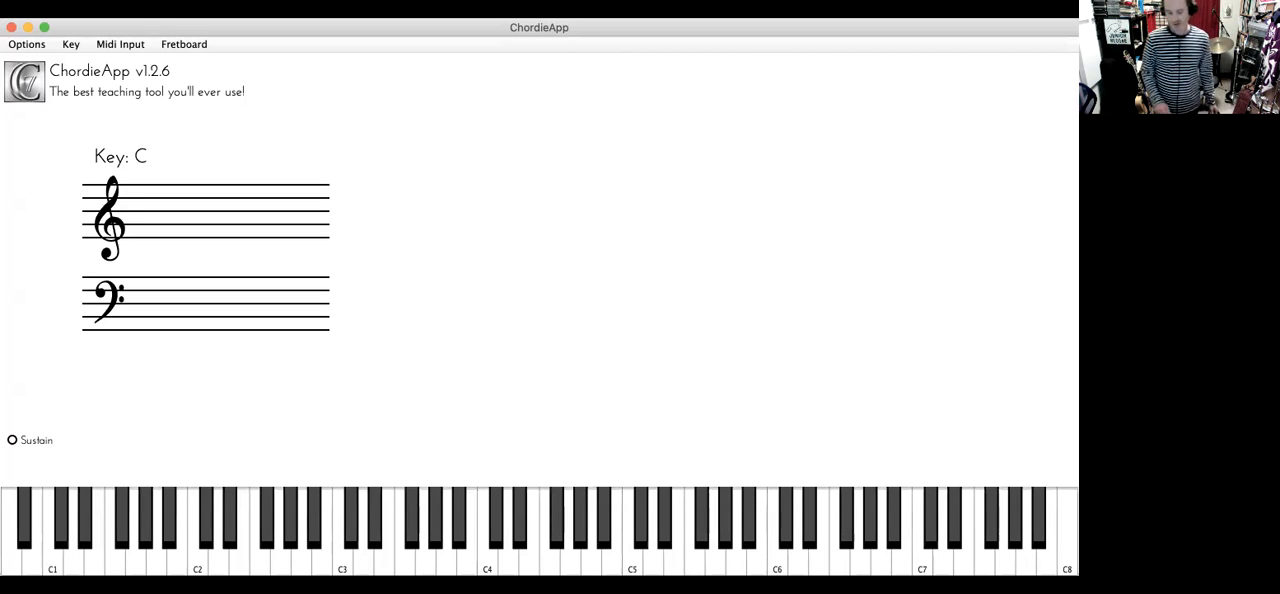
Step: Sound E, G, A and C so the staff names it C Maj6 / E, alternatively A min7 / E
{"action": "left_click", "coordinate": [486, 540]}
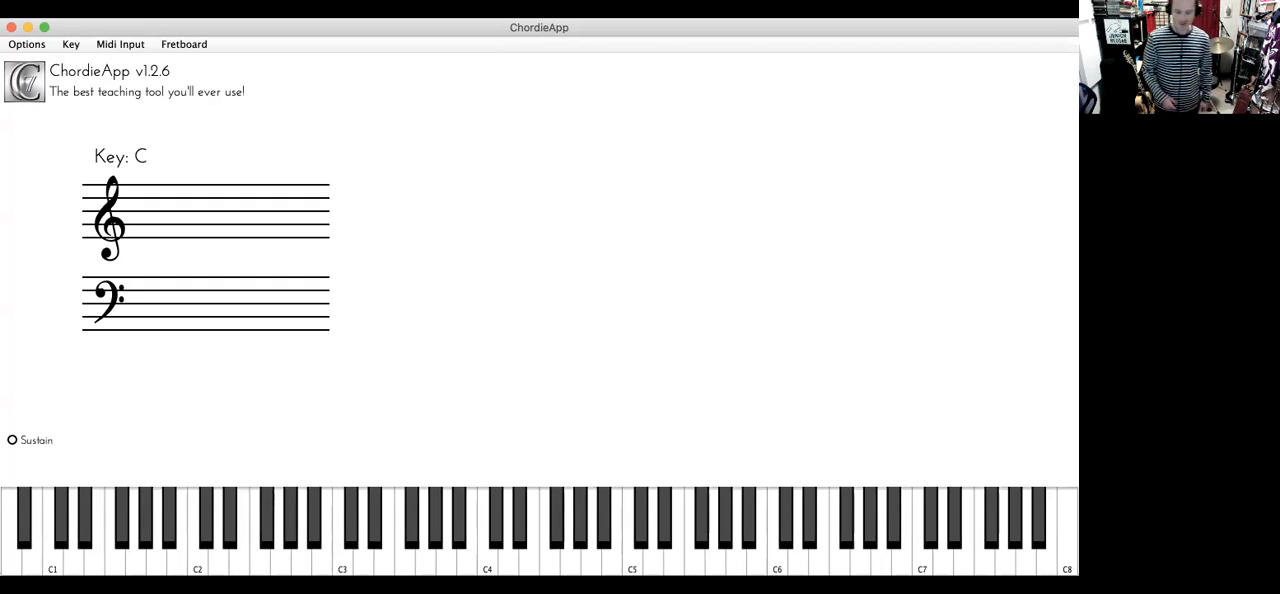
{"action": "left_click", "coordinate": [488, 540]}
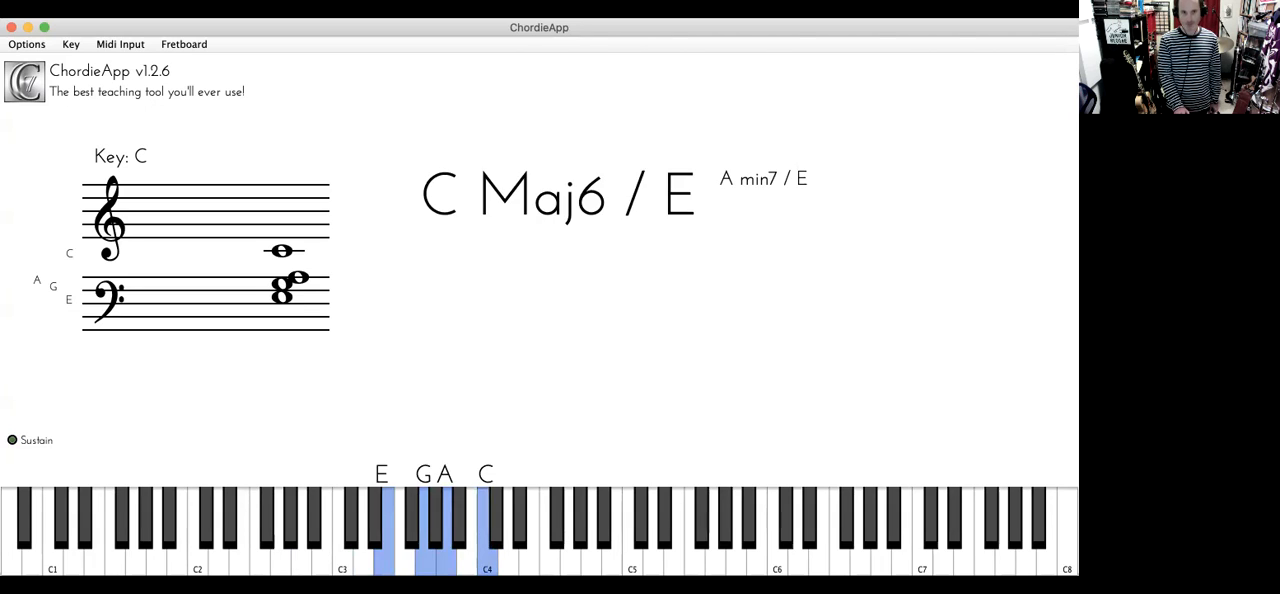
Step: Voice a wider C Maj6, then release everything but the top C, leaving it alone on the treble staff
{"action": "left_click", "coordinate": [360, 530]}
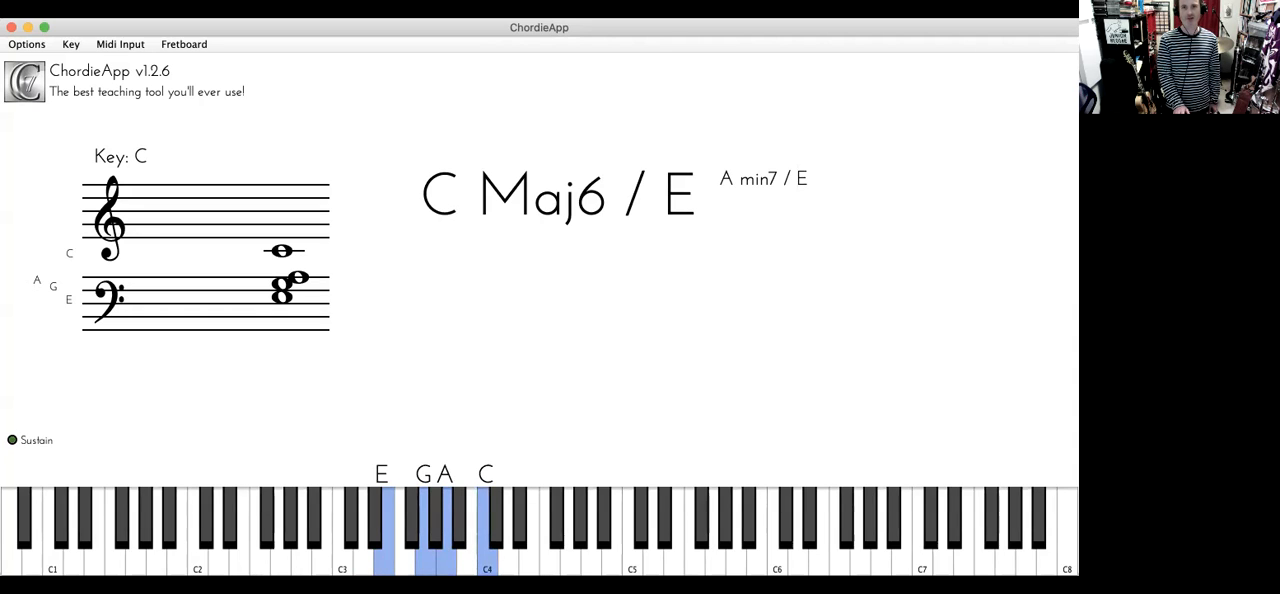
{"action": "left_click", "coordinate": [506, 540]}
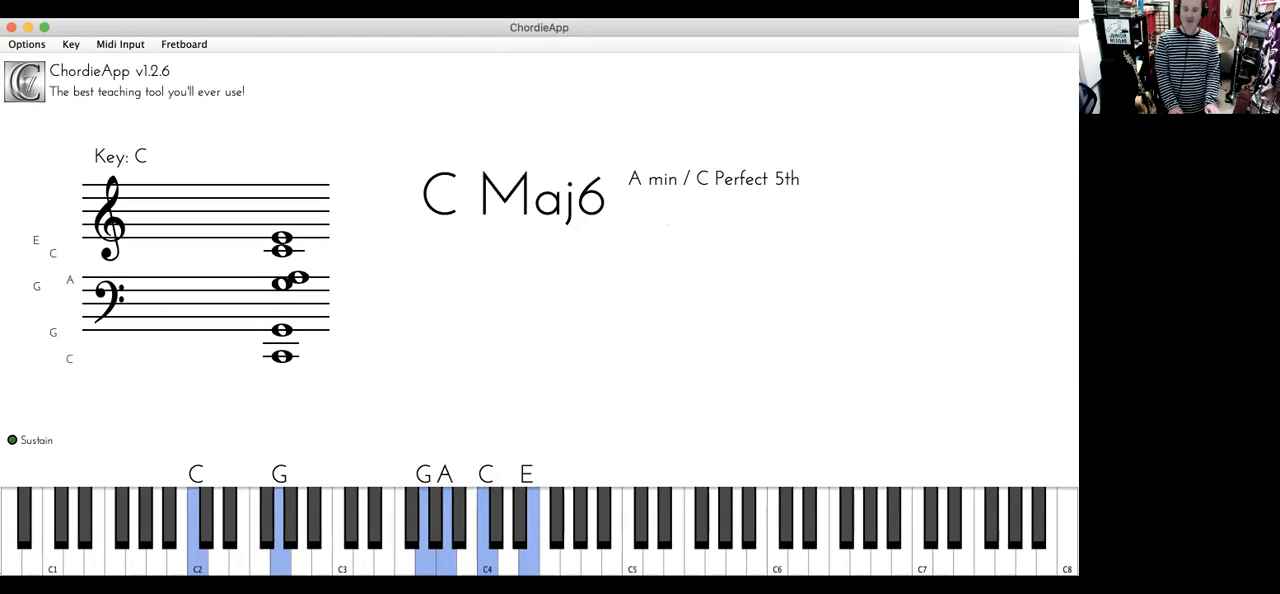
{"action": "left_click", "coordinate": [12, 440]}
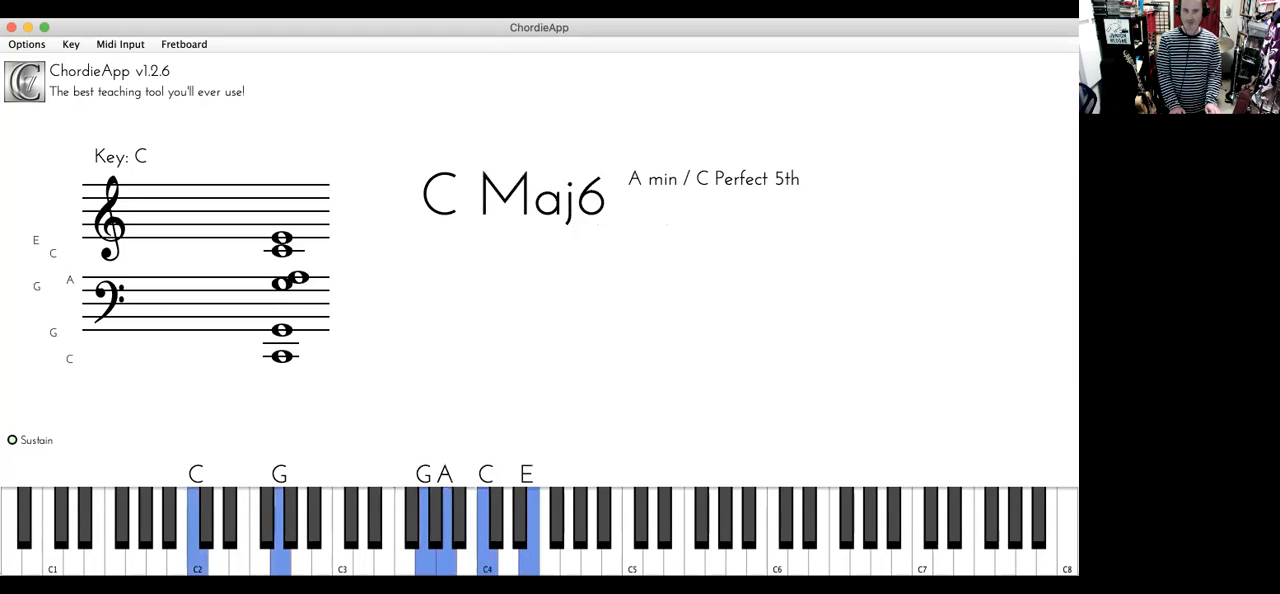
{"action": "left_click", "coordinate": [12, 440]}
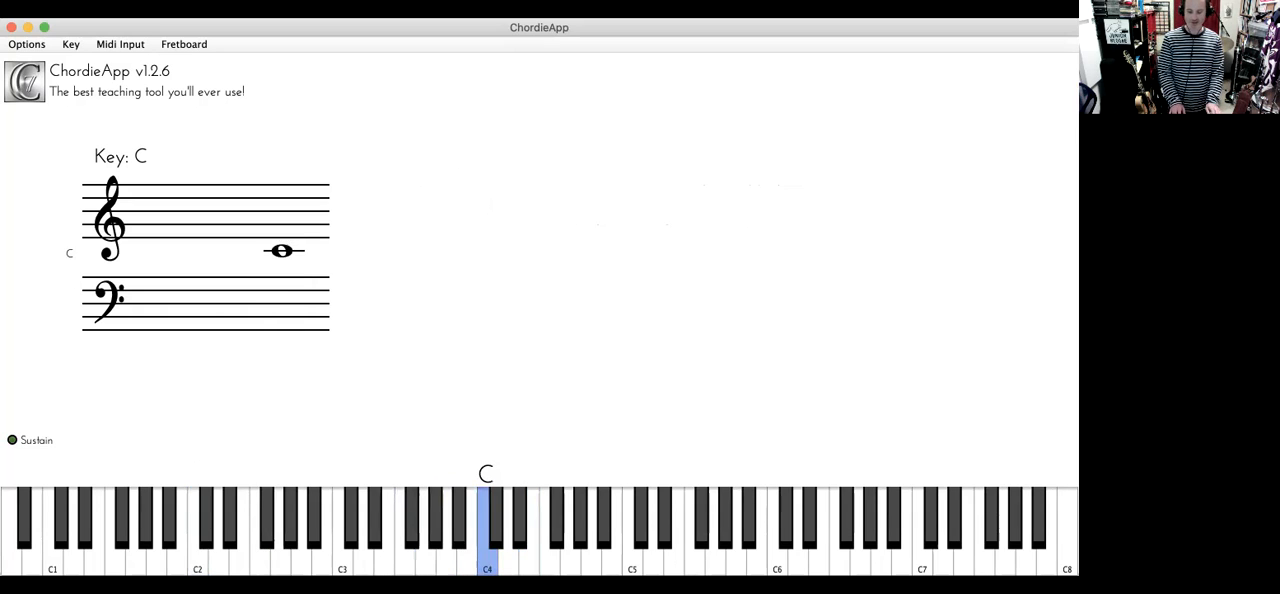
Step: Sound B, F, Ab, B and D so the display reads B dim7, alternatively F dim7 / B
{"action": "left_click", "coordinate": [528, 530]}
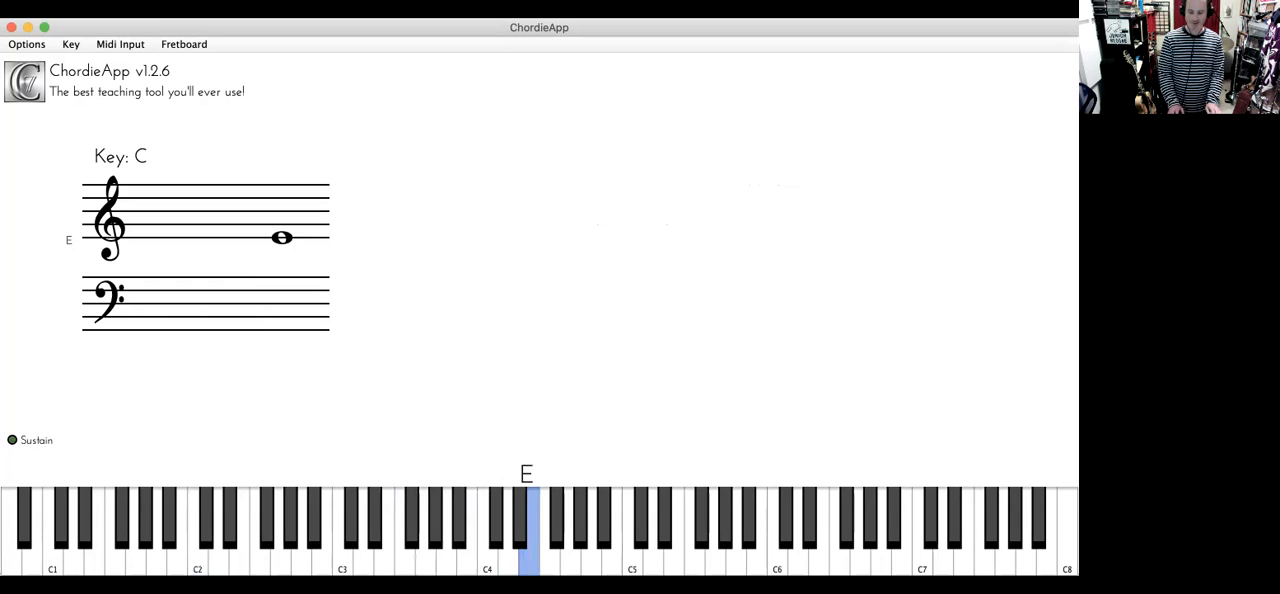
{"action": "left_click", "coordinate": [488, 530]}
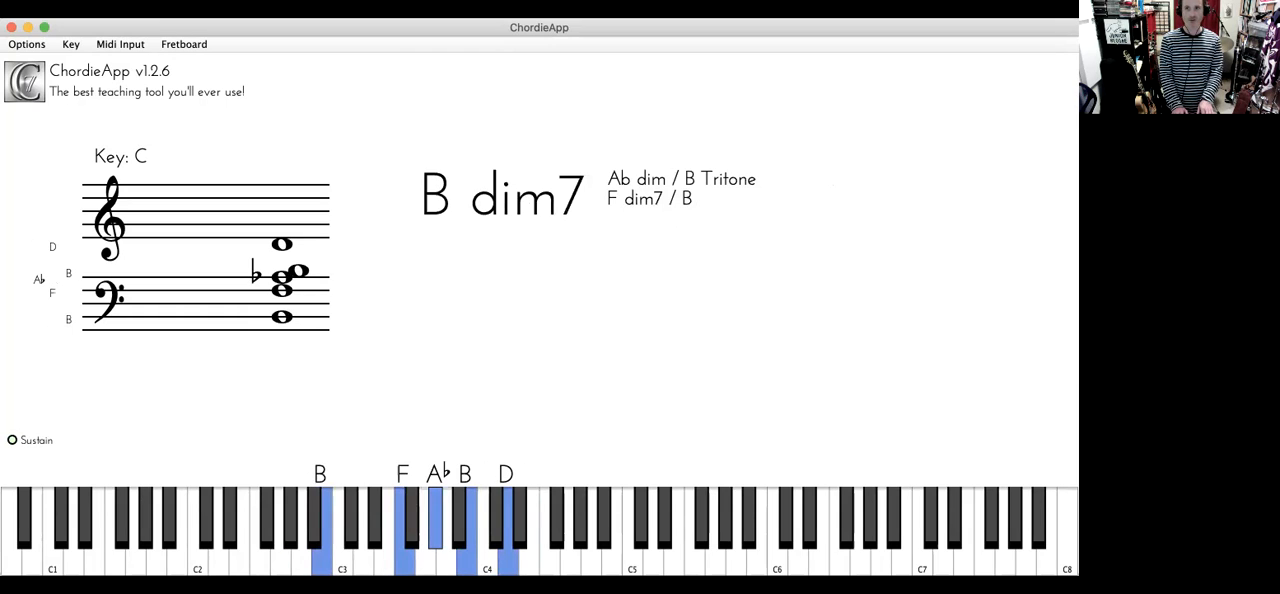
Step: Move the bass from B down to Ab so the chord renames to Ab dim7, alternatively F dim7 / Ab
{"action": "left_click", "coordinate": [288, 520]}
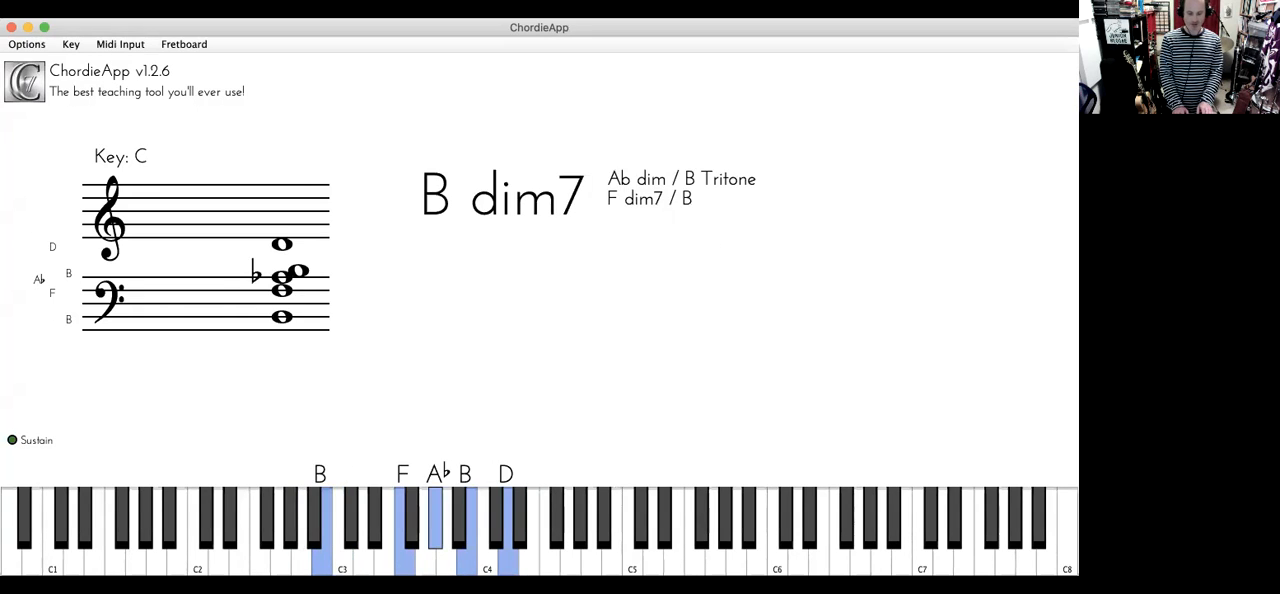
{"action": "left_click", "coordinate": [290, 530]}
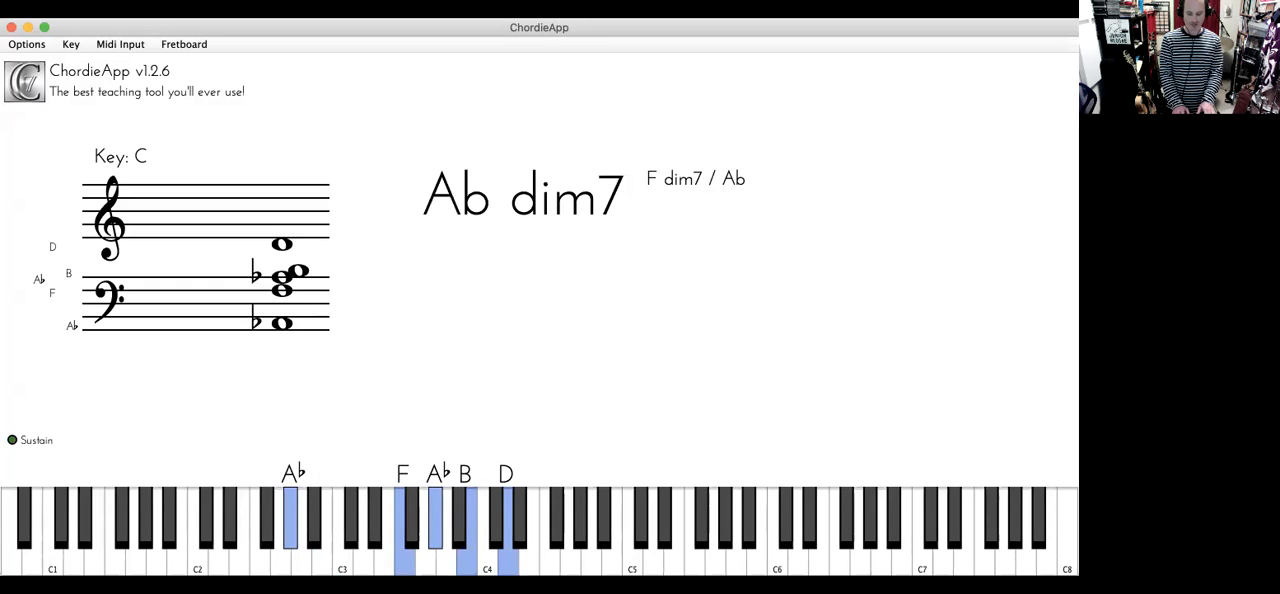